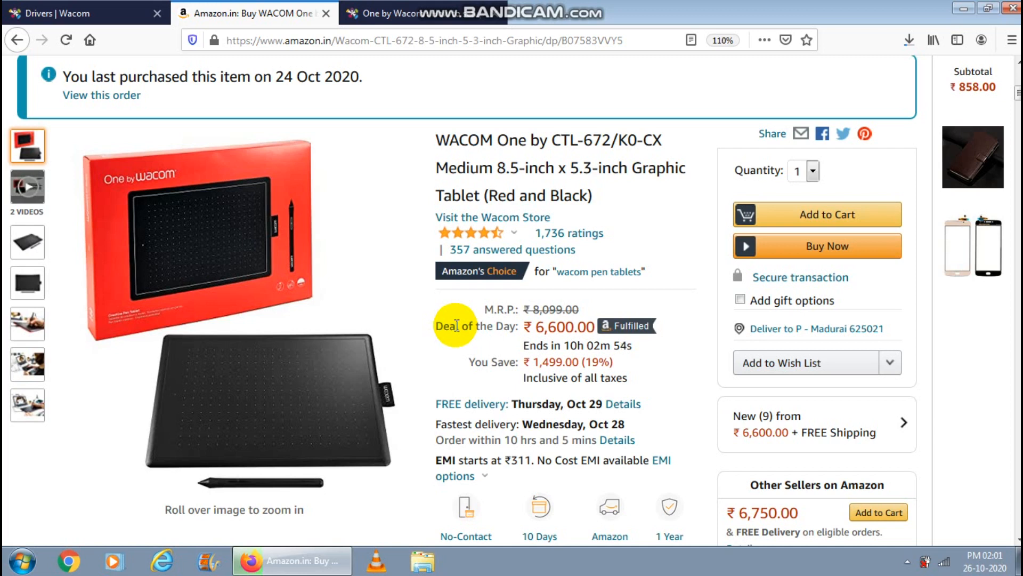
mouse_move(511, 146)
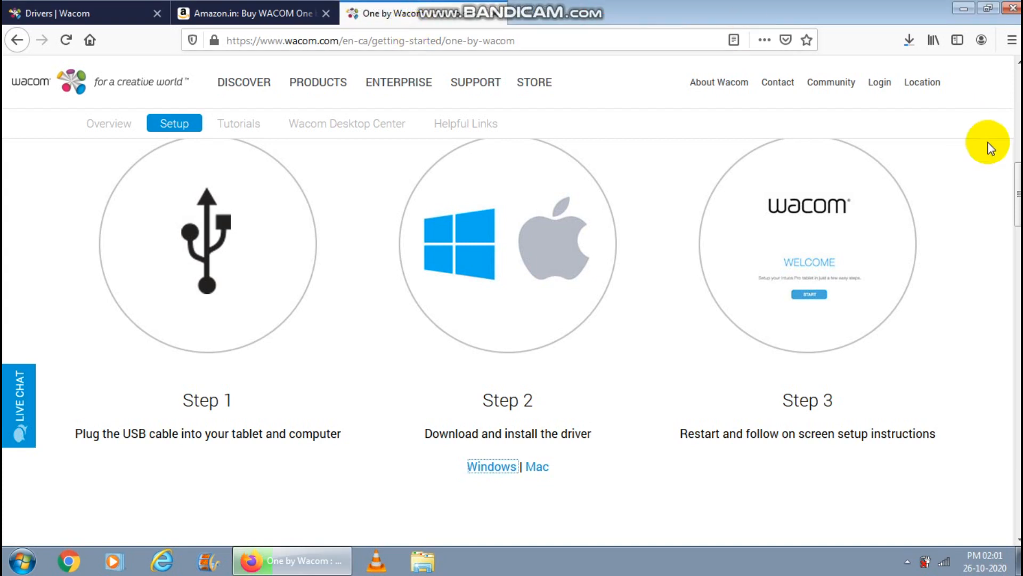
click(108, 123)
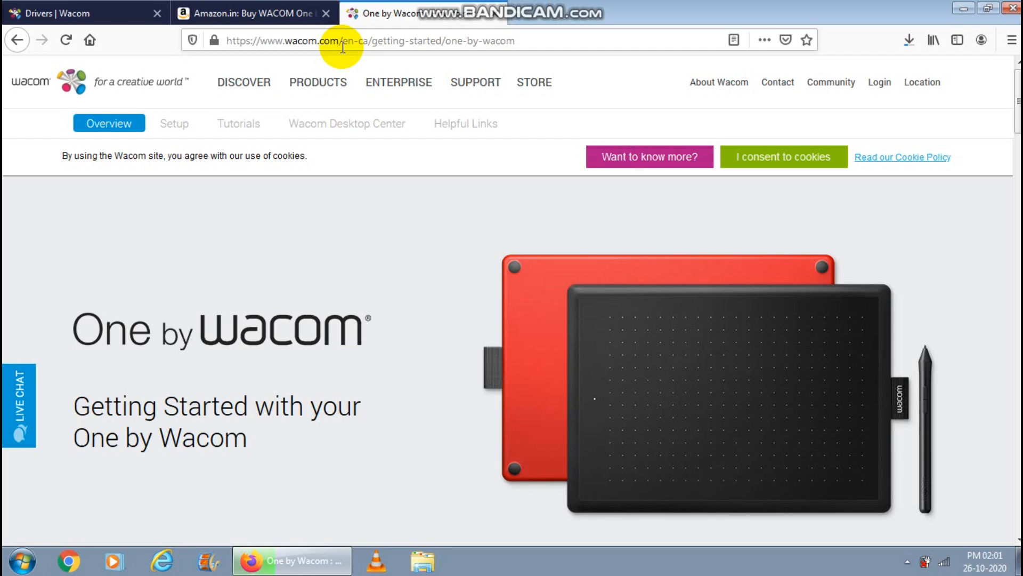
mouse_move(475, 82)
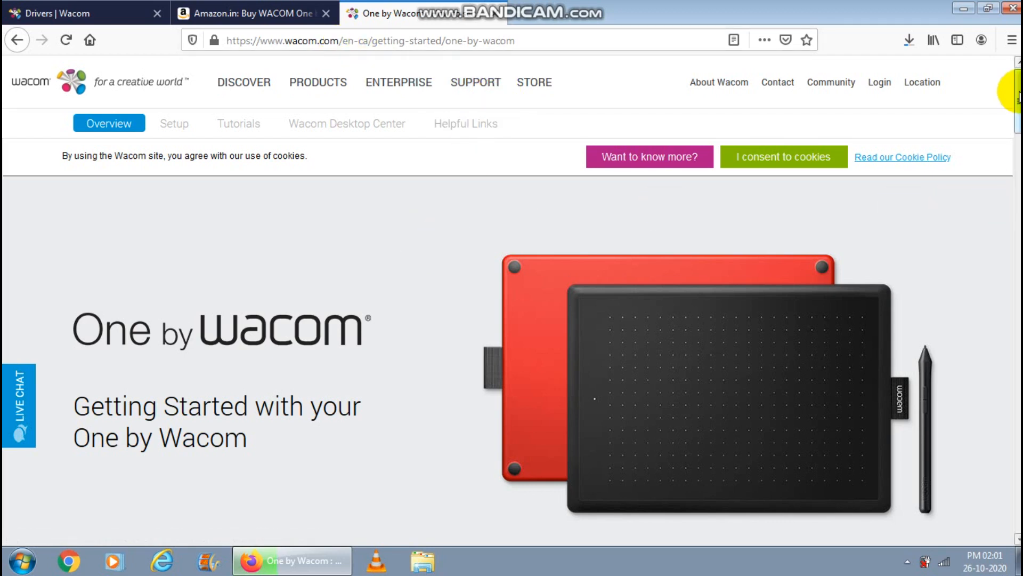
click(174, 124)
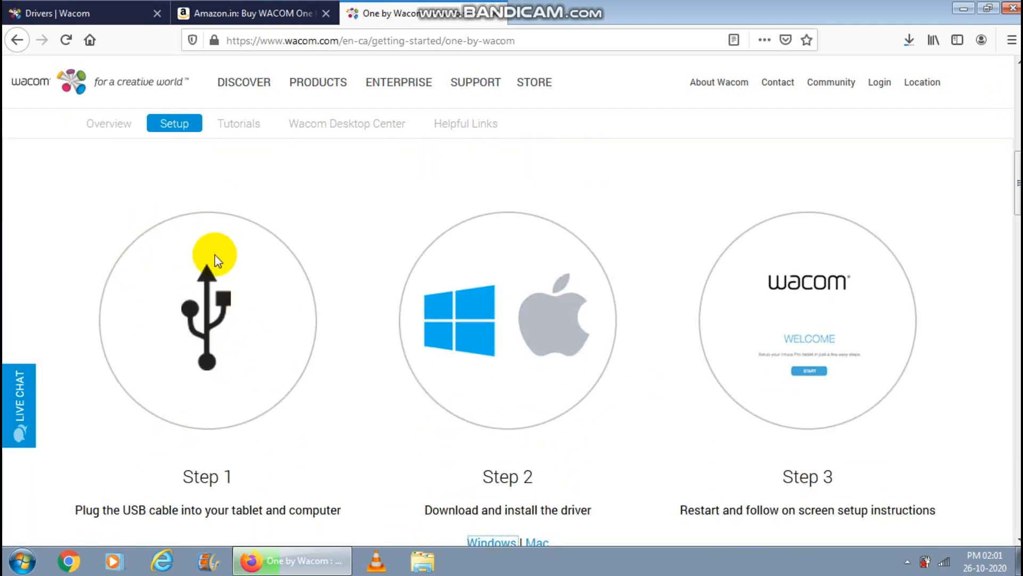
mouse_move(135, 324)
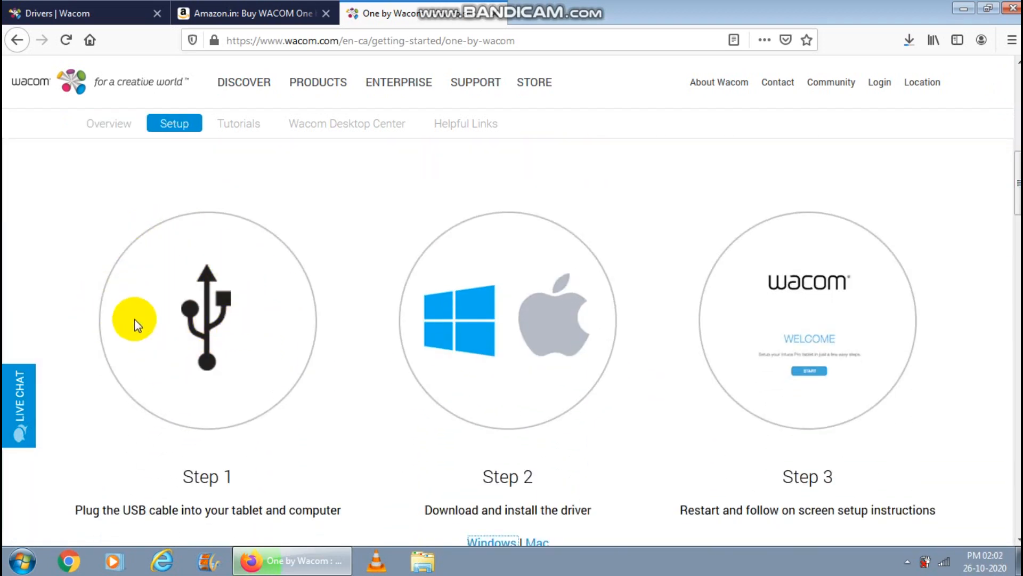
mouse_move(674, 233)
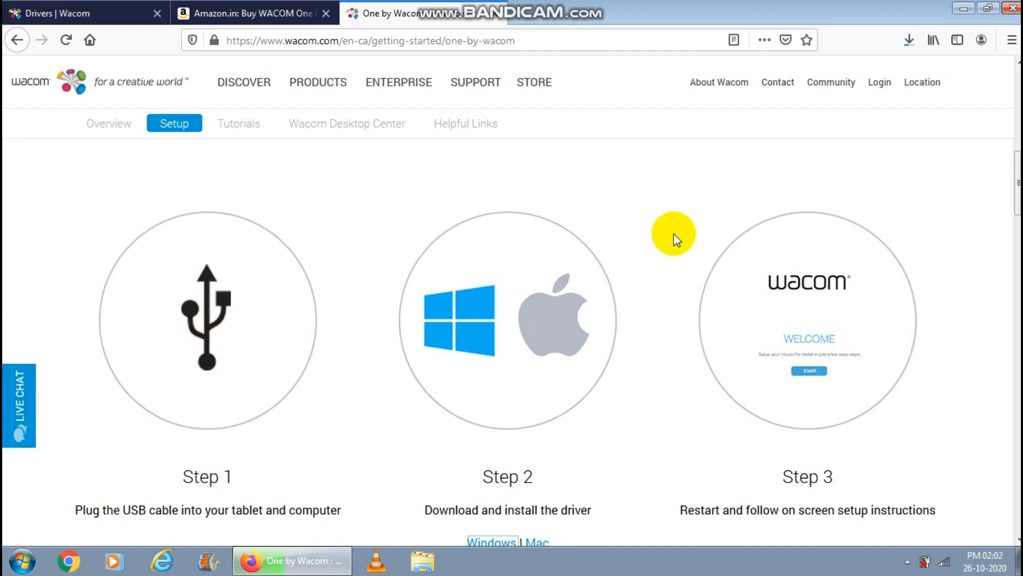
scroll(down, 3)
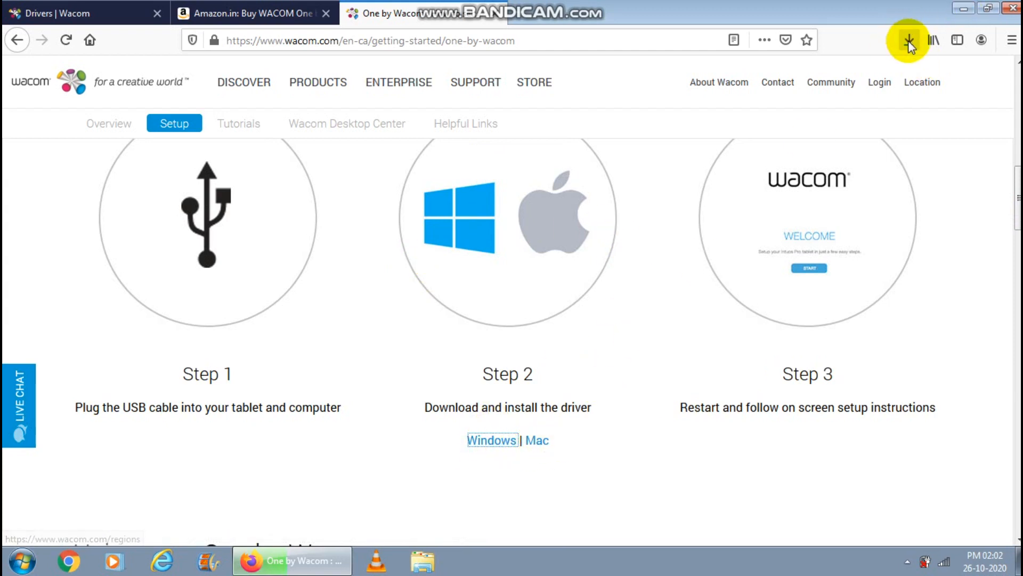
mouse_move(908, 40)
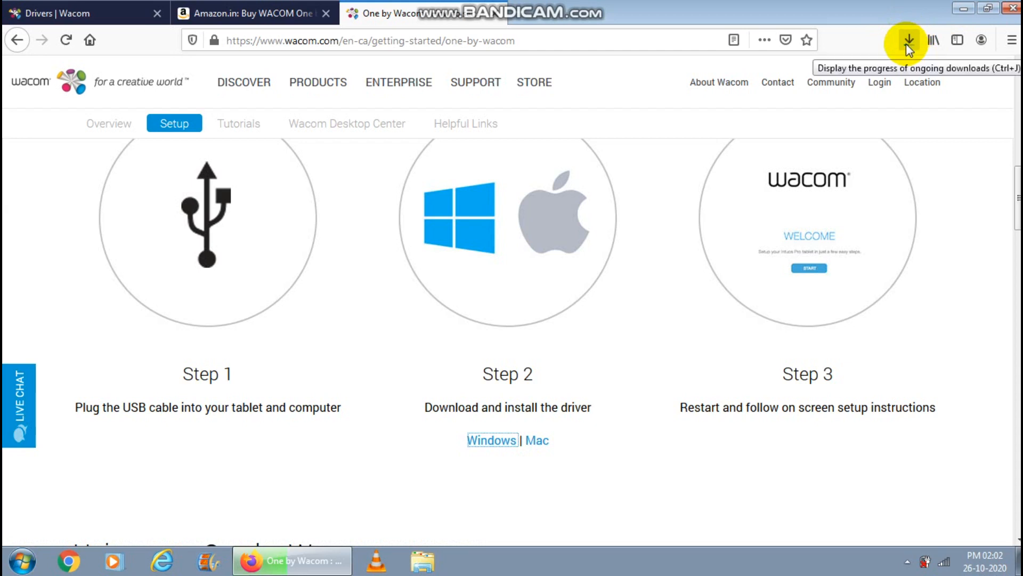
mouse_move(664, 254)
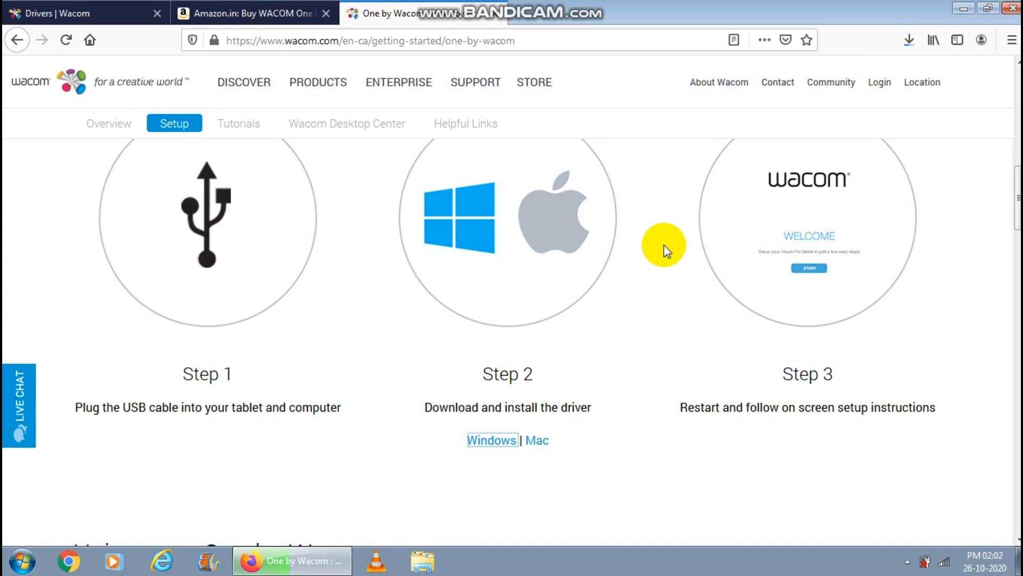
mouse_move(587, 476)
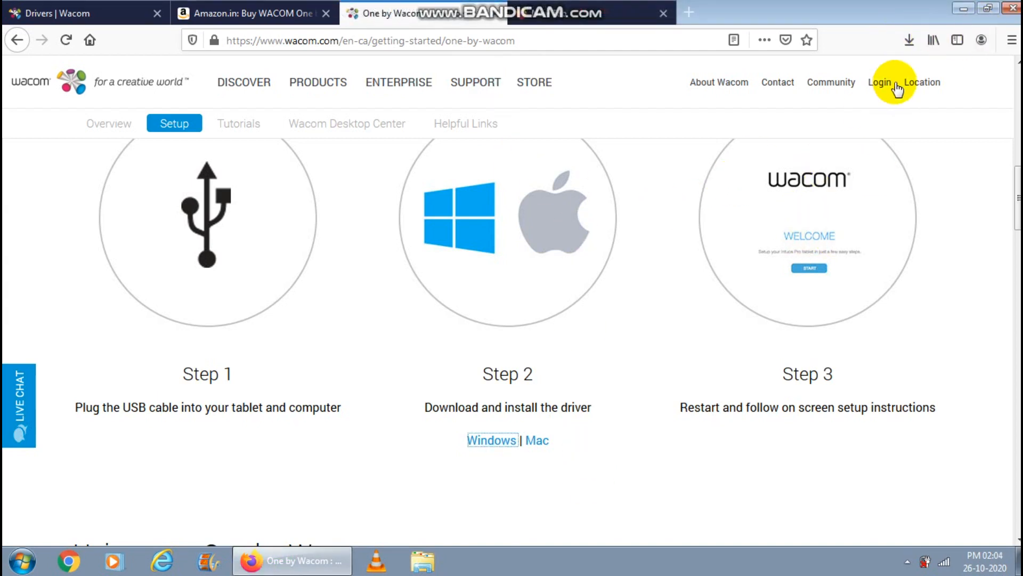
Step: Run the downloaded WacomTablet_6.3.41-1 installer and dismiss its 'Platform not supported' error
click(909, 40)
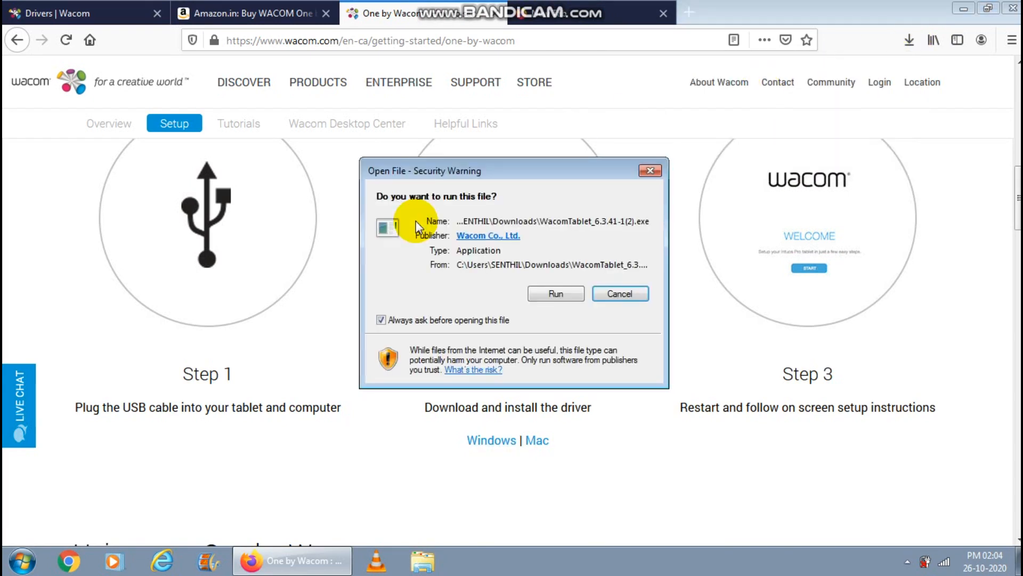
click(556, 293)
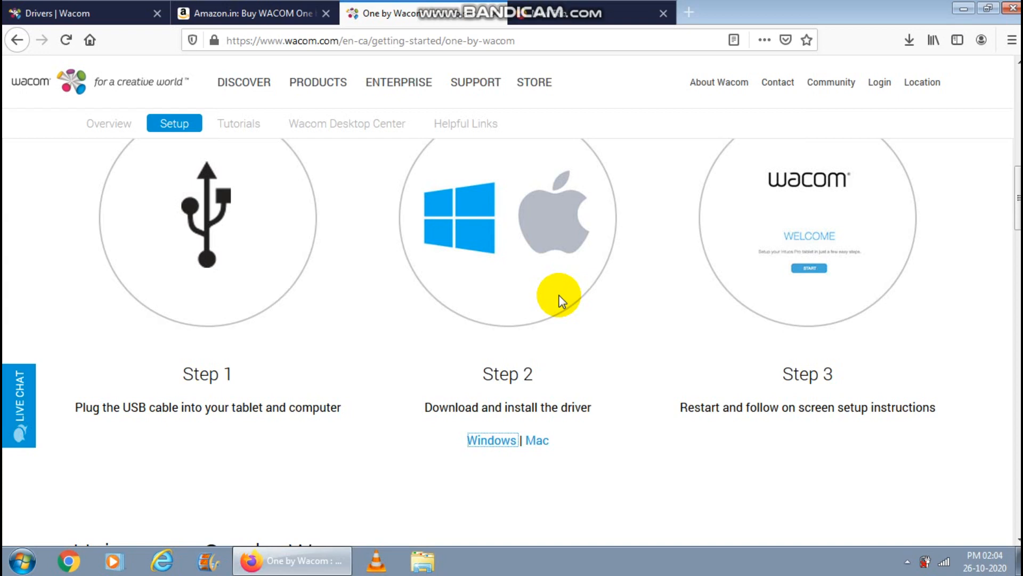
click(492, 440)
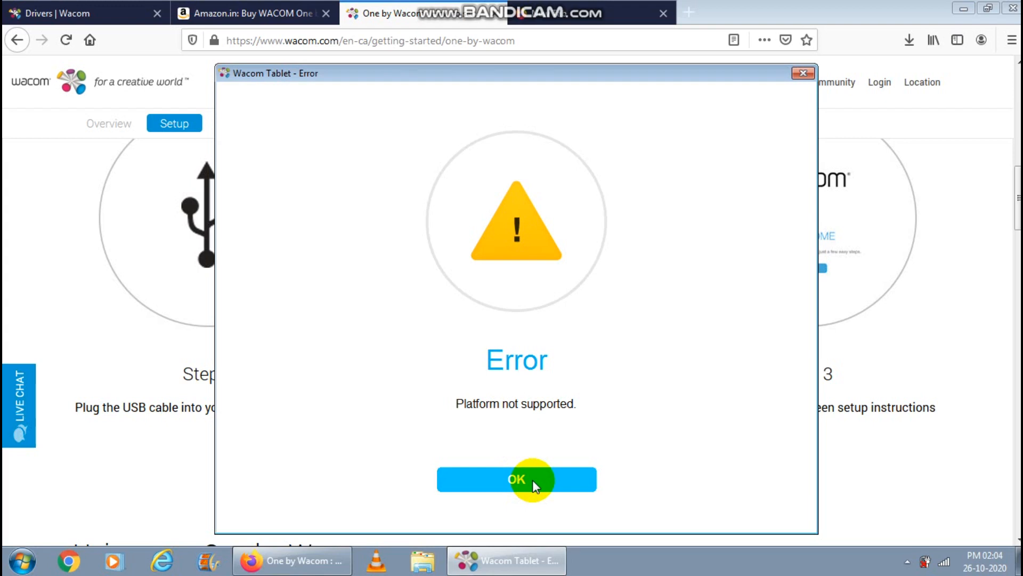
click(516, 478)
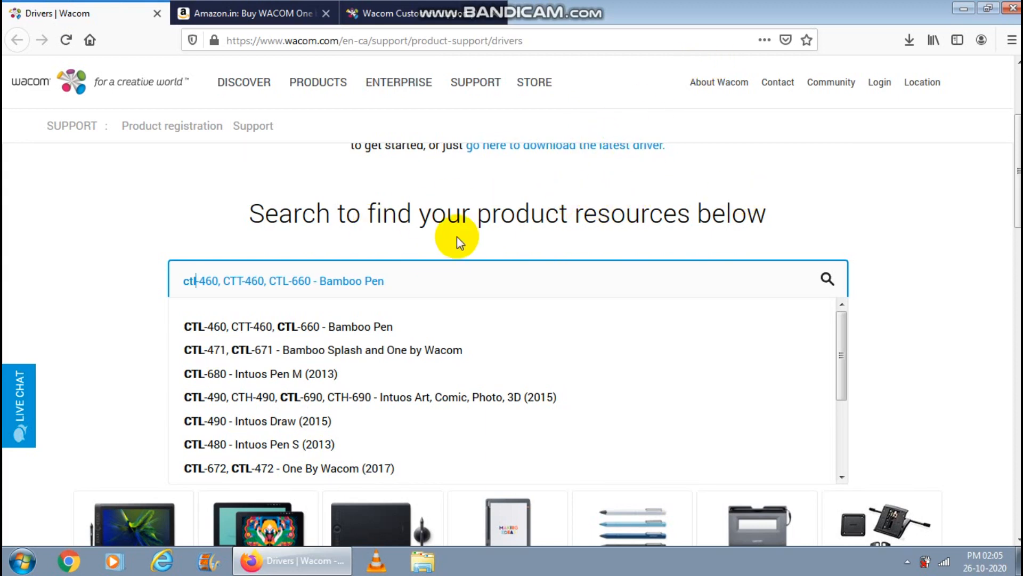
mouse_move(51, 114)
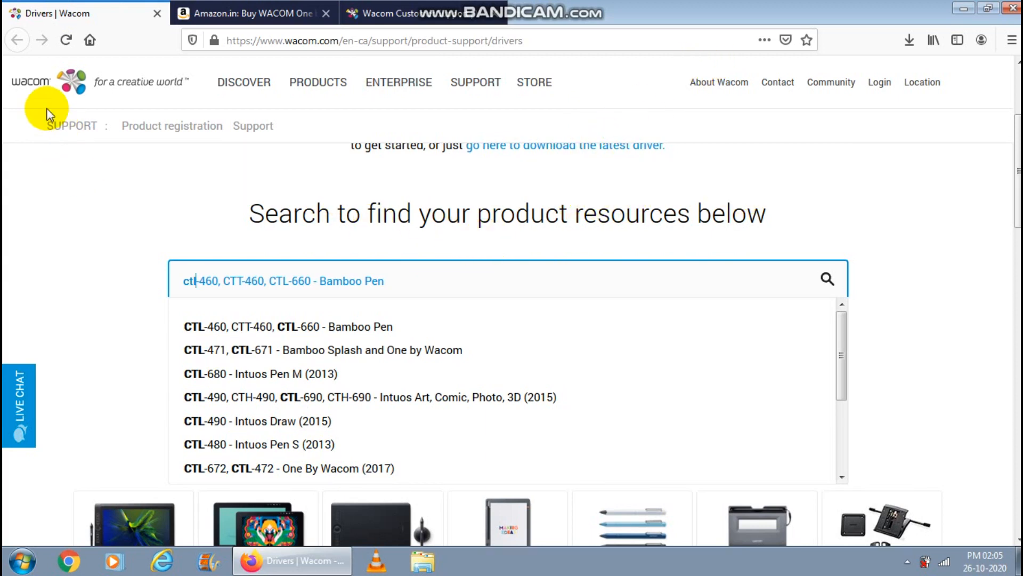
mouse_move(356, 424)
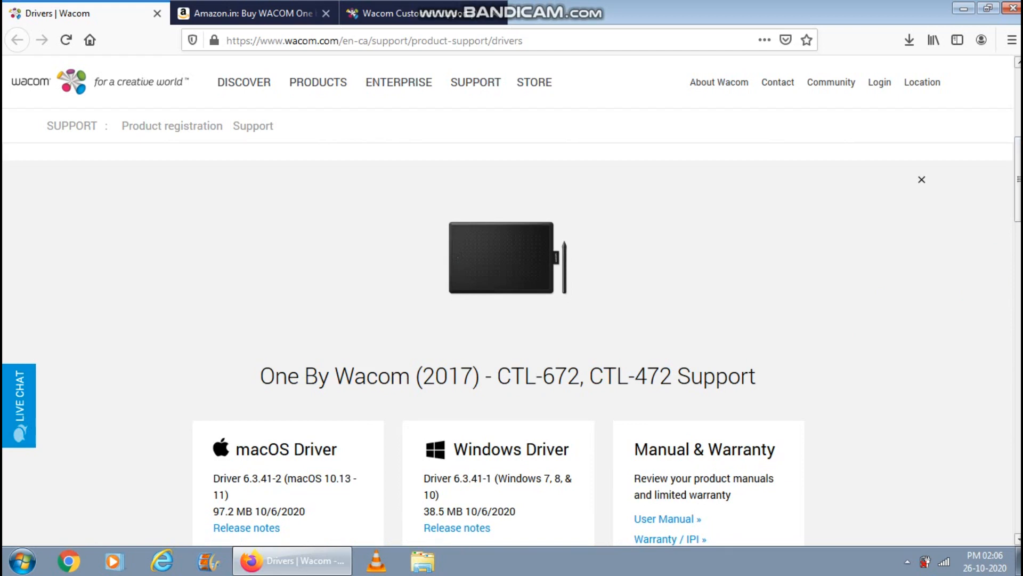
Step: Show the Older Versions list under Windows Driver for the One By Wacom CTL-672/CTL-472
scroll(down, 3)
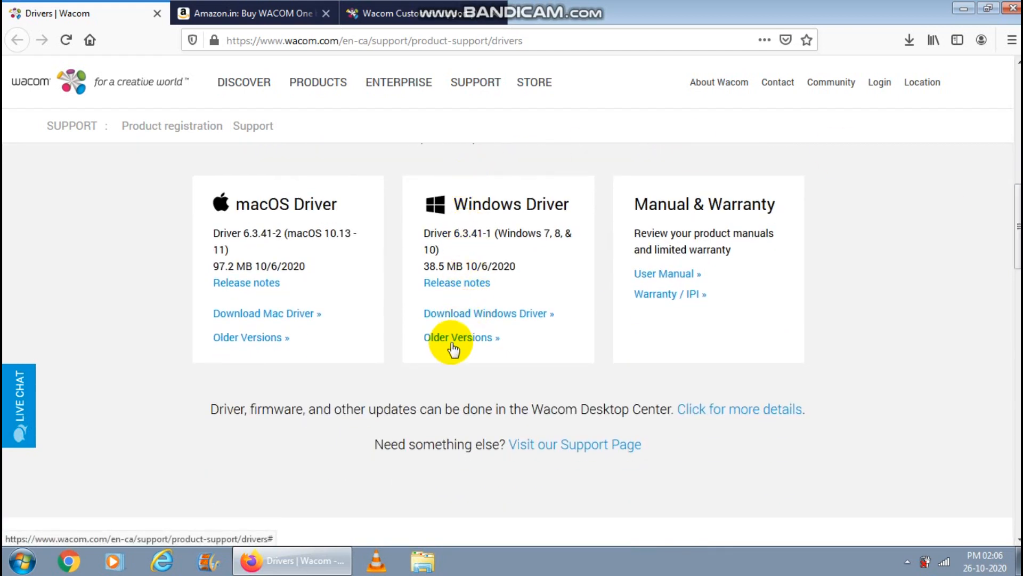
mouse_move(464, 342)
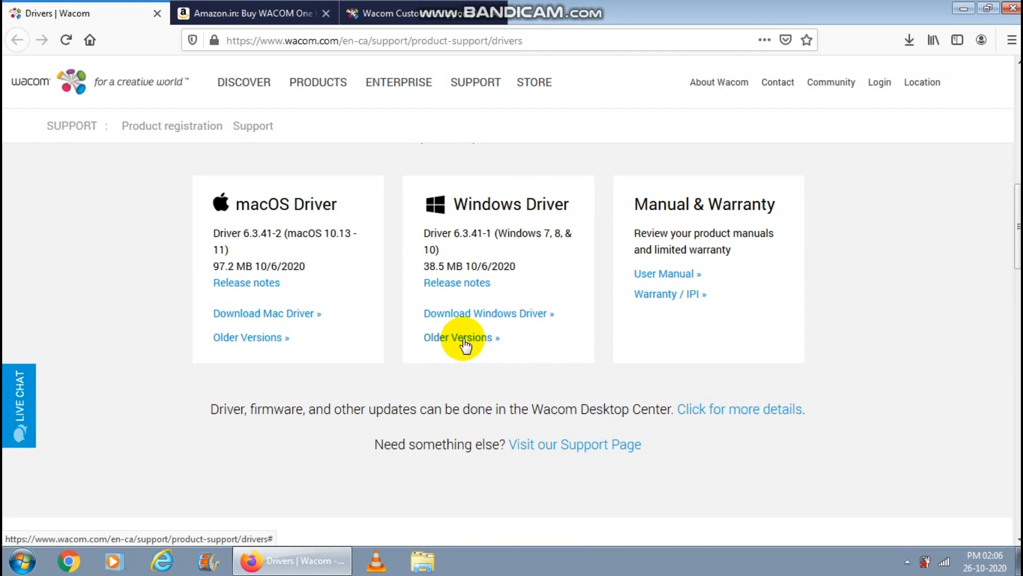
click(457, 338)
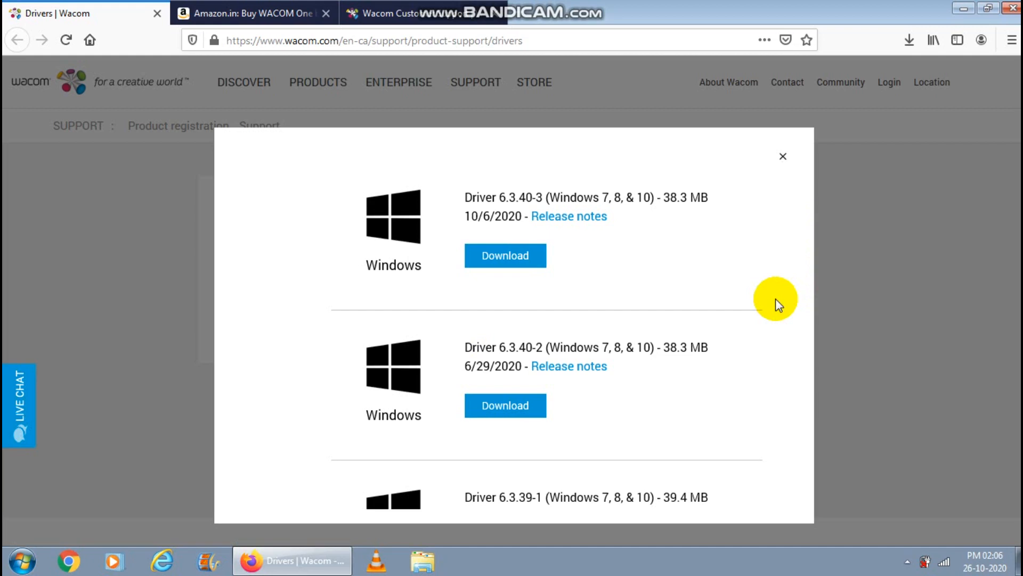
mouse_move(1018, 184)
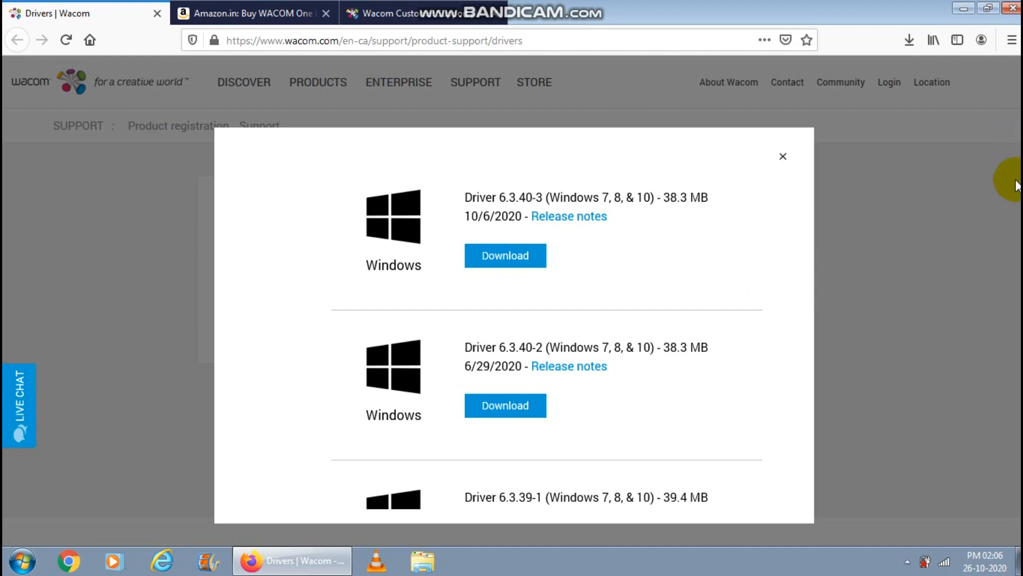
mouse_move(778, 333)
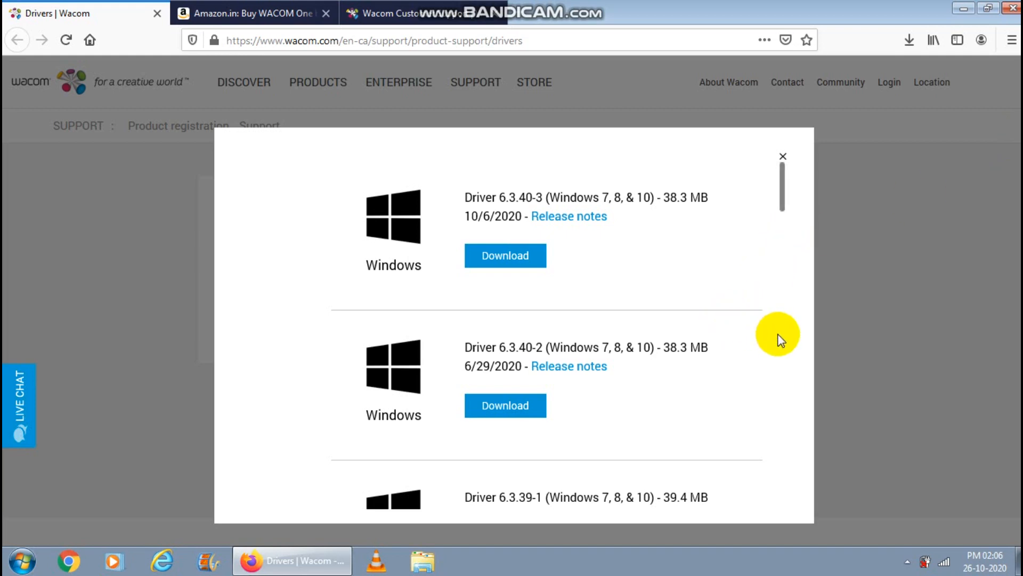
scroll(down, 3)
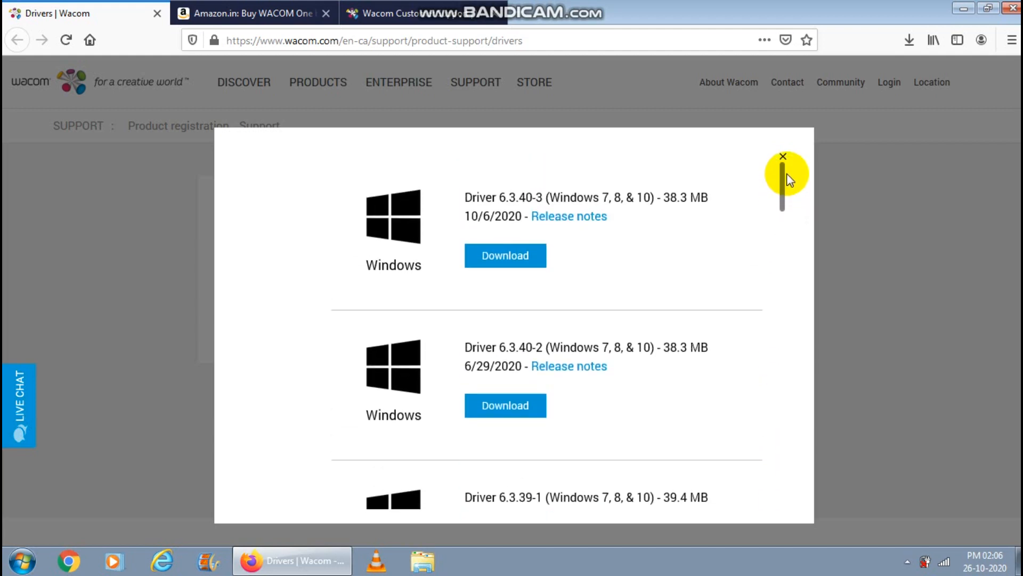
Step: Download the 6.3.40-2 driver (June 2020, 38.3 MB) and locate it in the downloads list
click(504, 405)
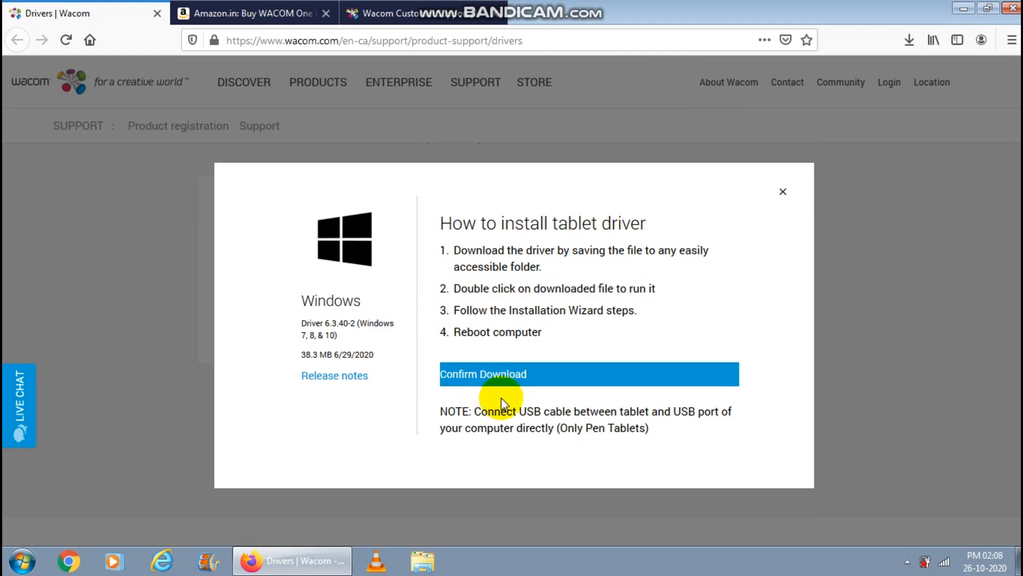
click(482, 374)
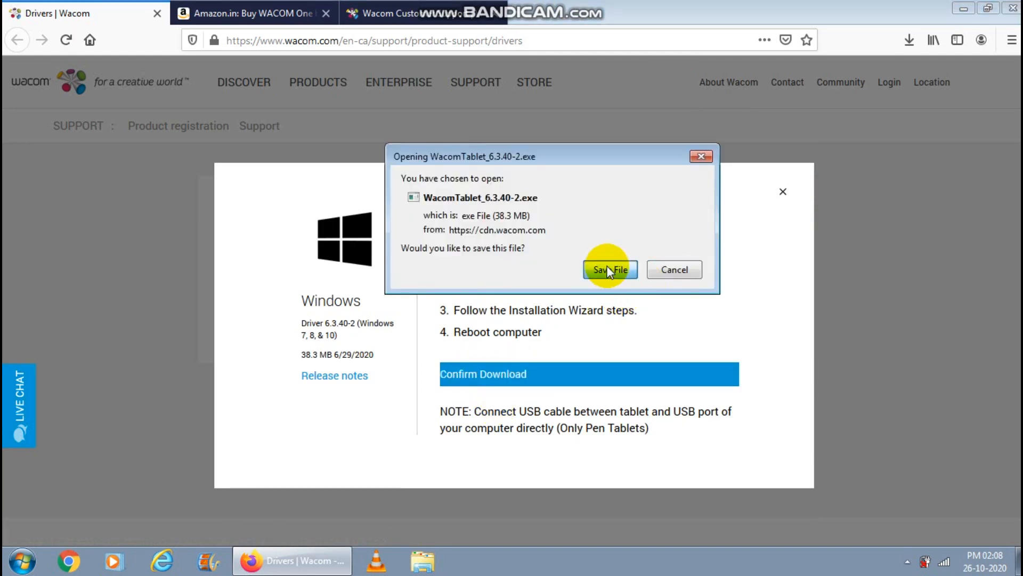
click(609, 269)
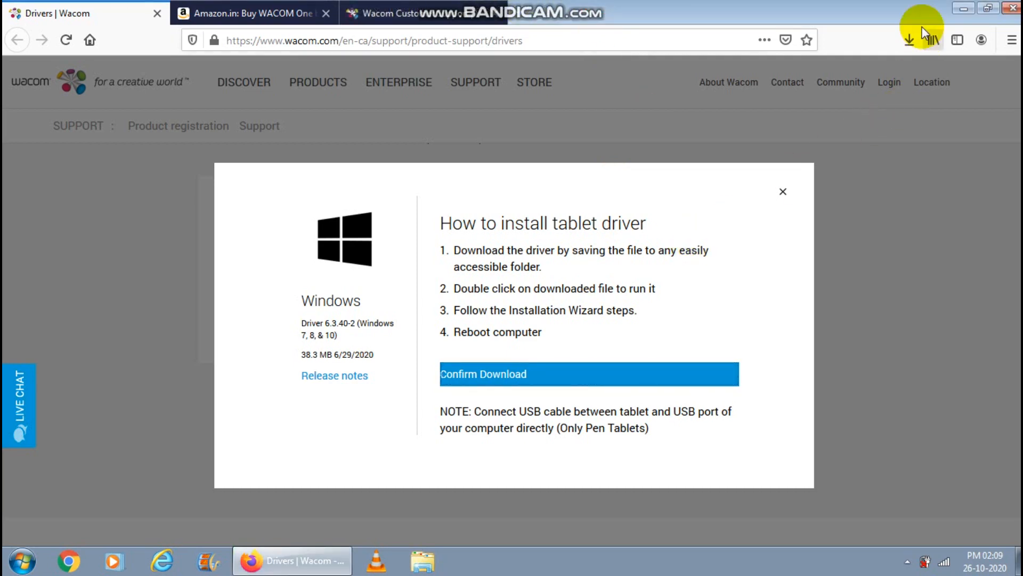
click(909, 39)
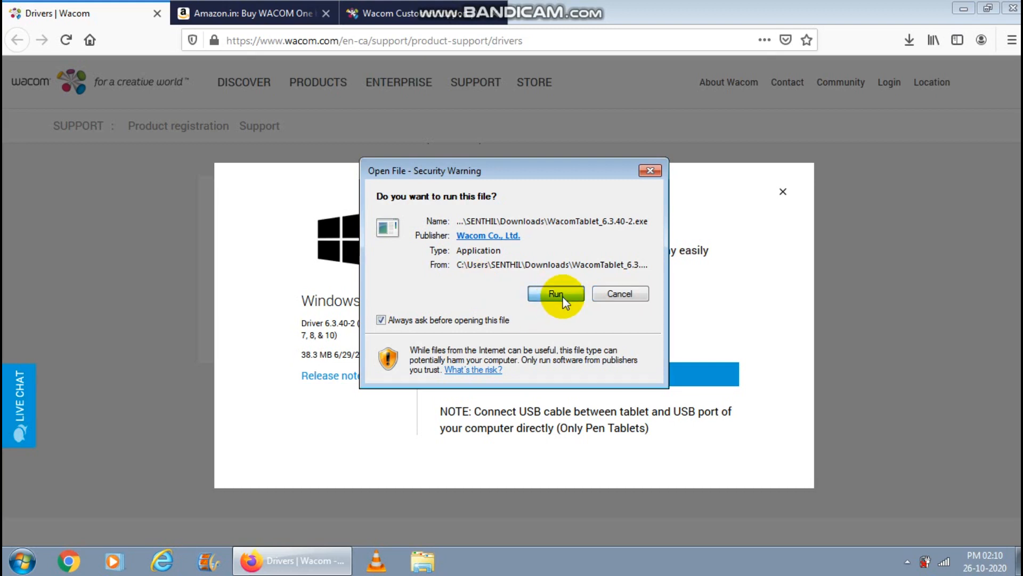
Step: Run the 6.3.40-2 installer and accept its license agreement to start installing
click(555, 293)
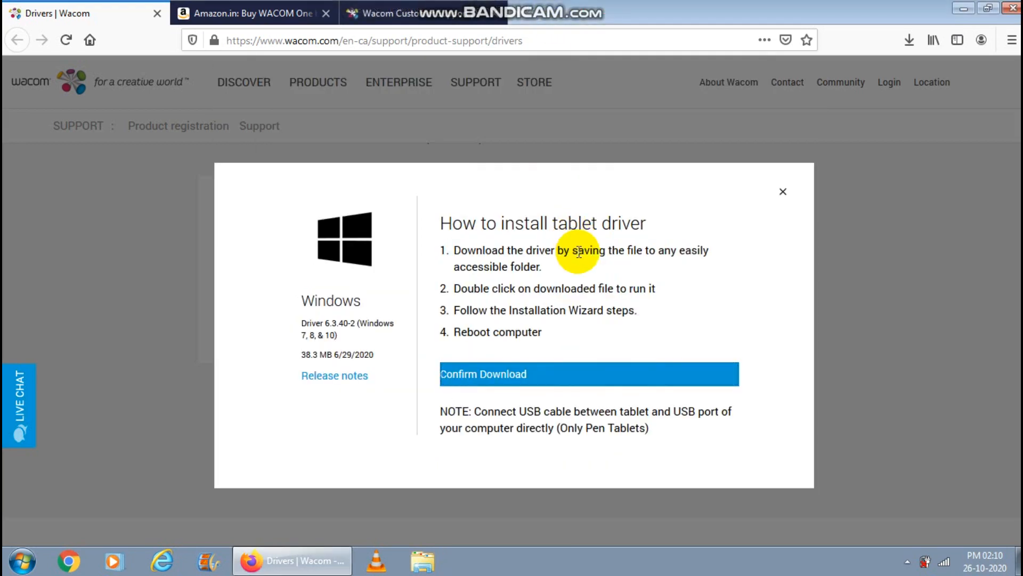
click(587, 374)
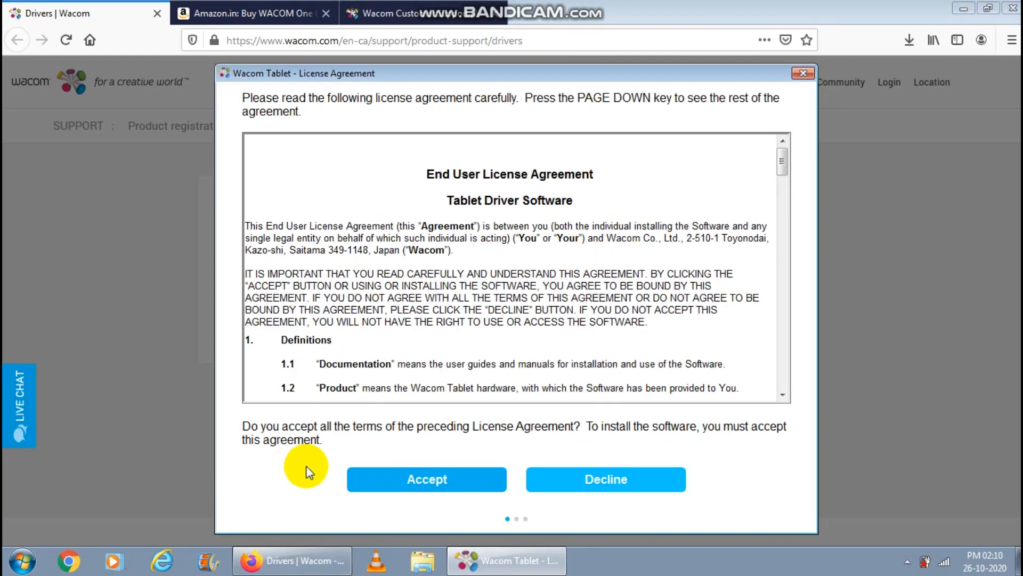
click(427, 479)
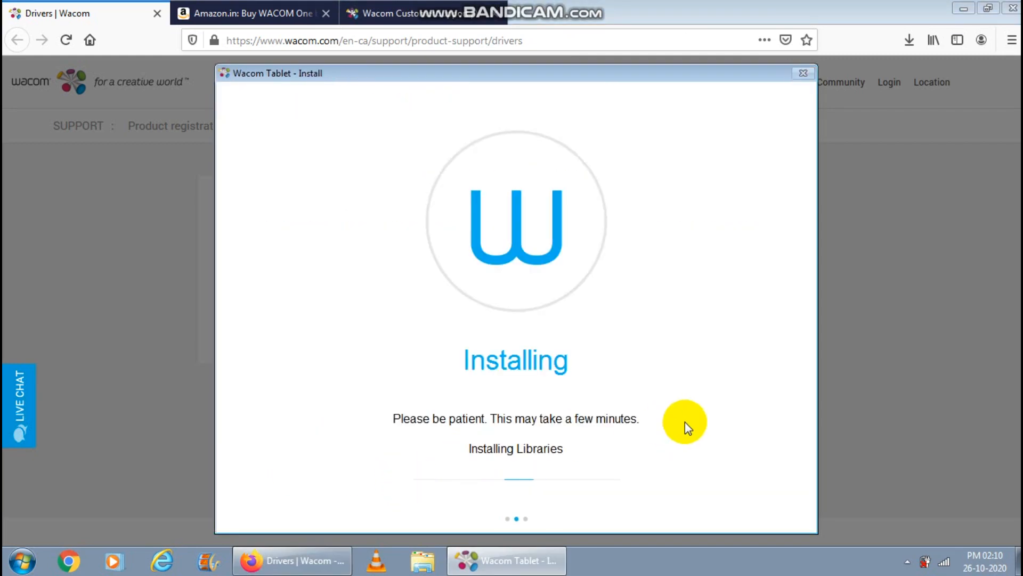
mouse_move(688, 427)
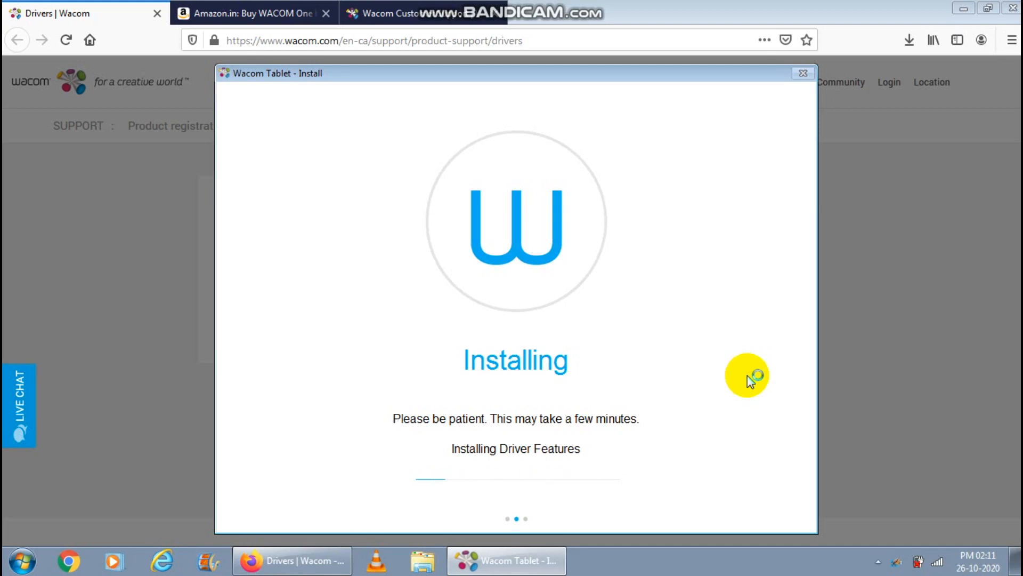
mouse_move(888, 565)
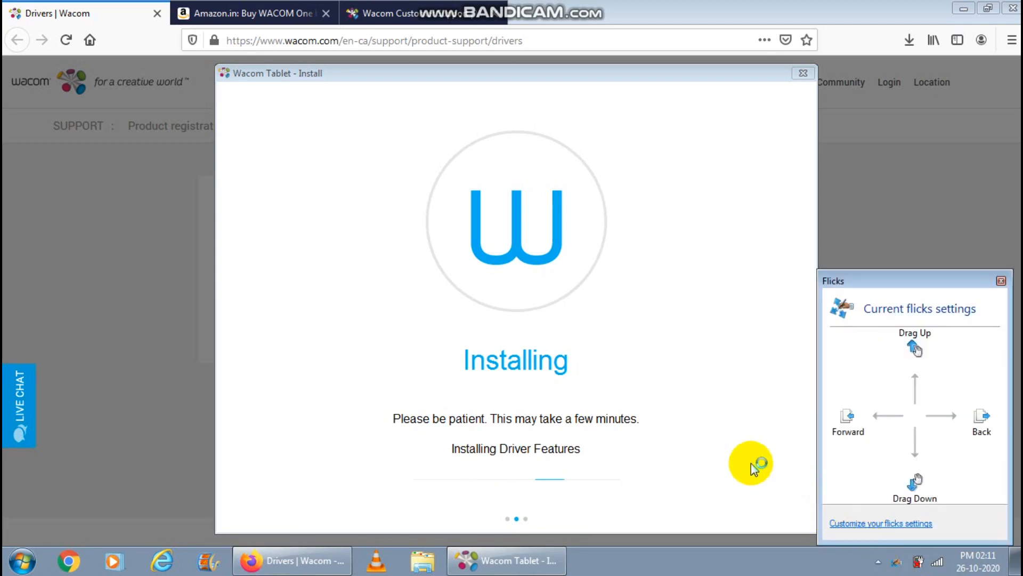
mouse_move(720, 450)
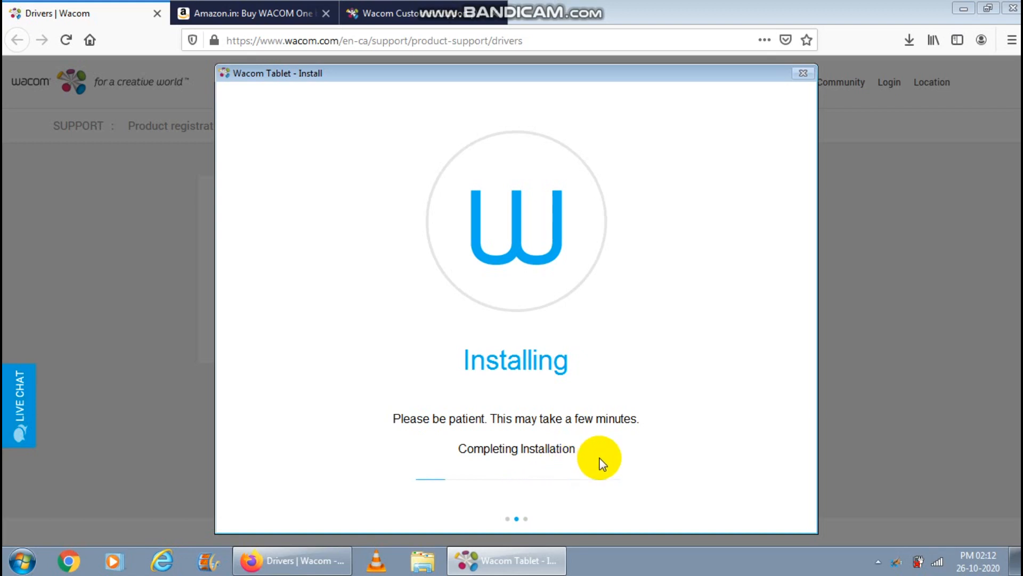
mouse_move(510, 126)
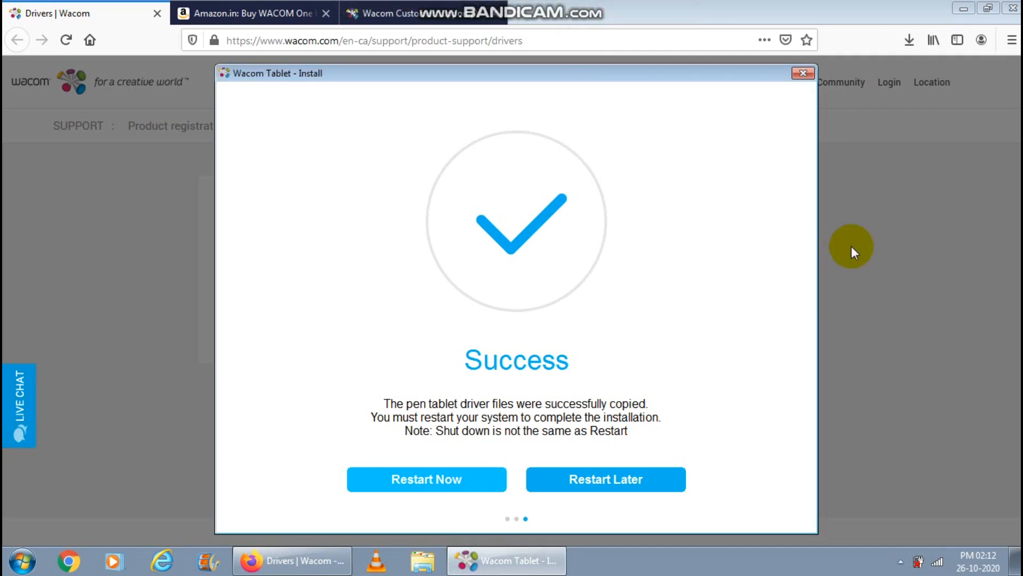
mouse_move(783, 268)
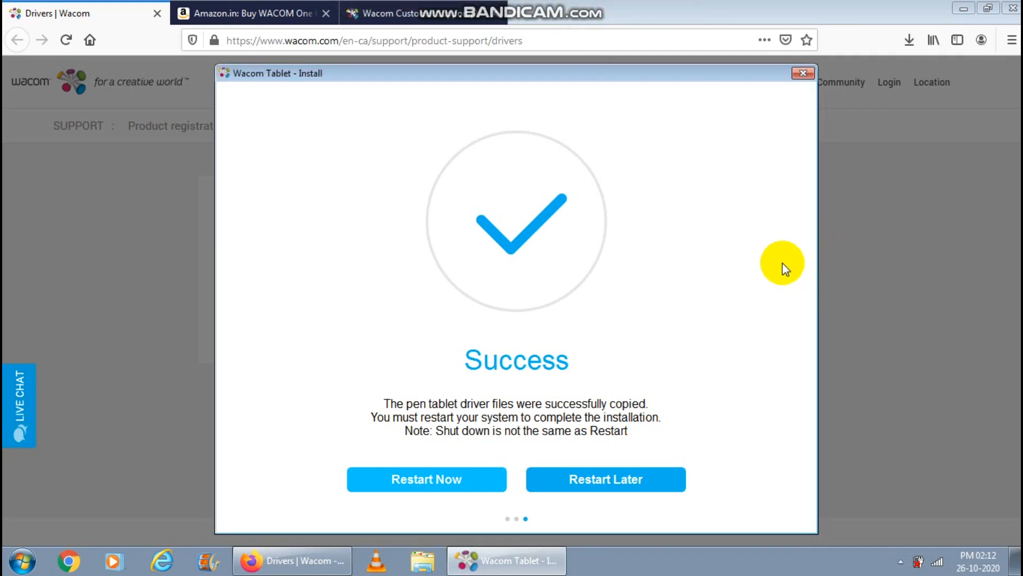
mouse_move(565, 377)
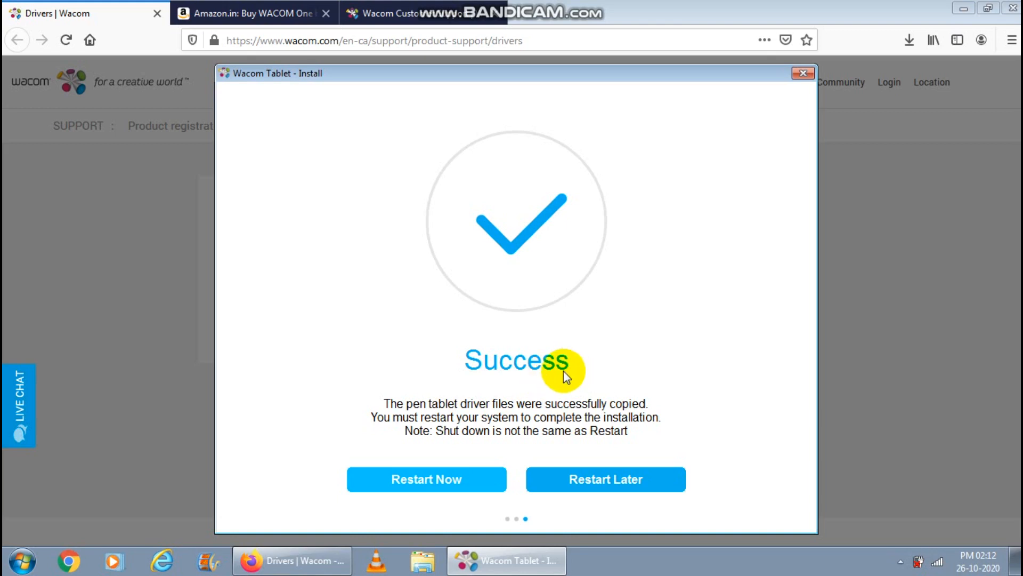
mouse_move(427, 490)
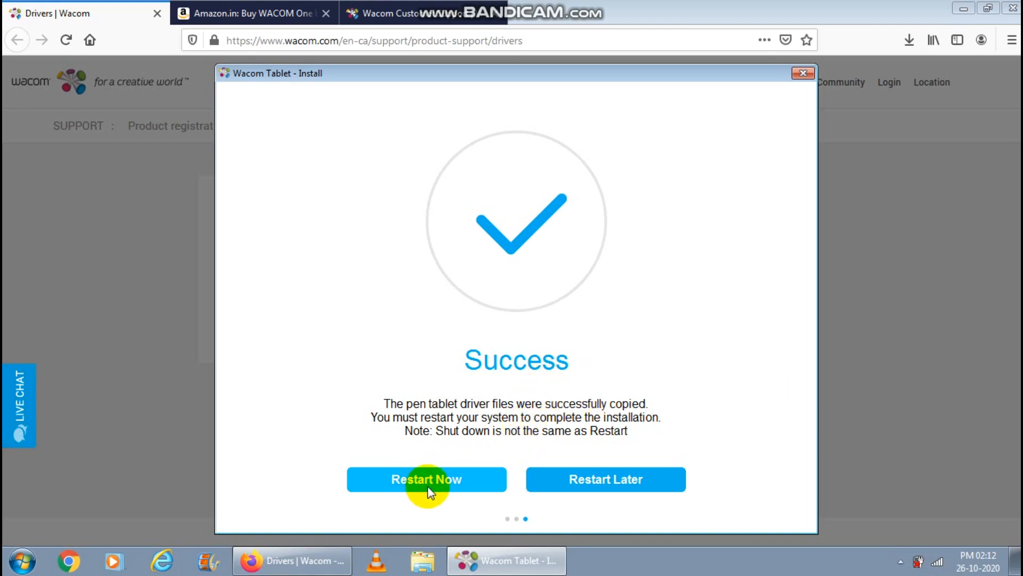
mouse_move(451, 487)
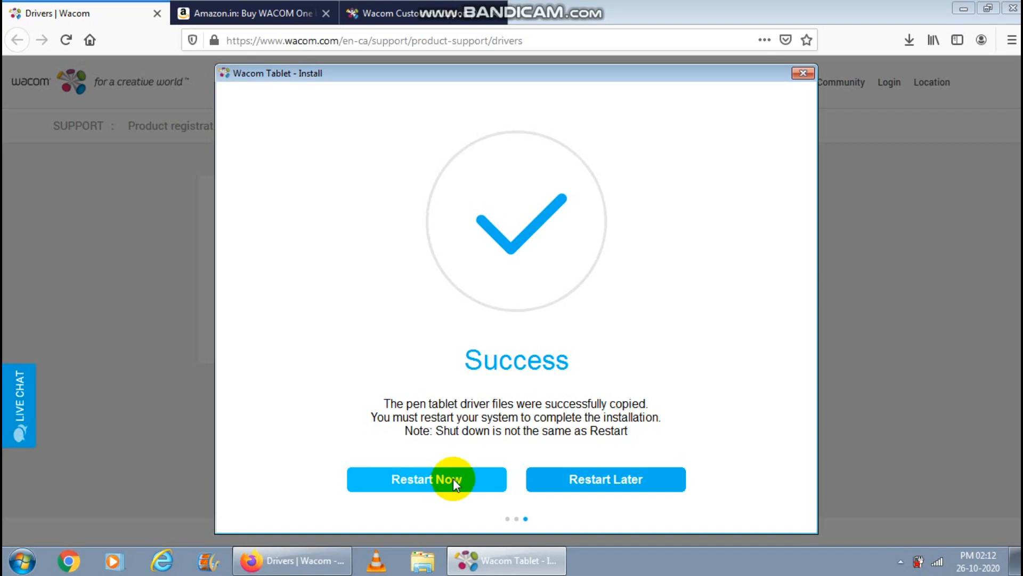
mouse_move(528, 391)
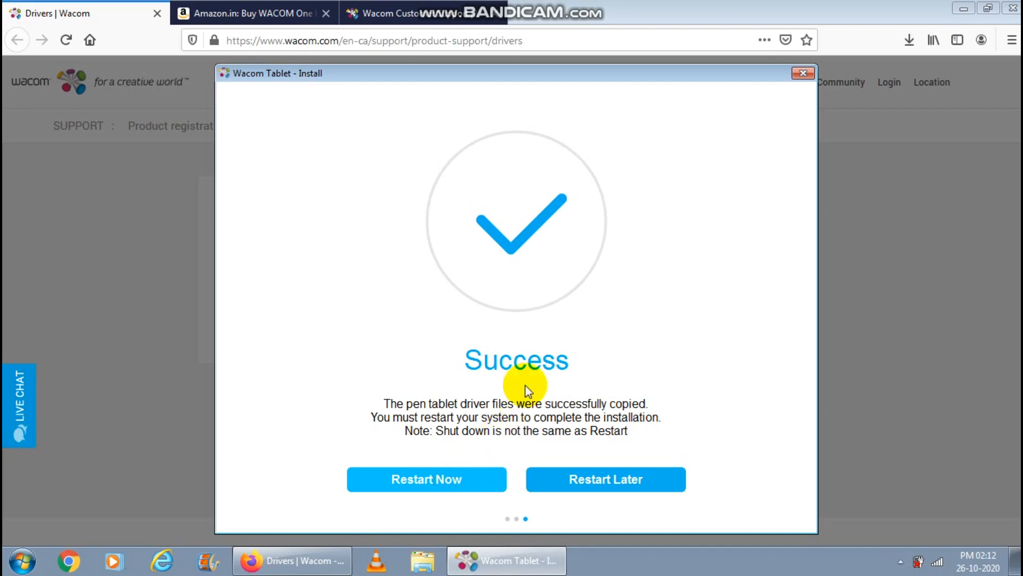
Step: Restart the computer from the installer's Success screen
click(605, 478)
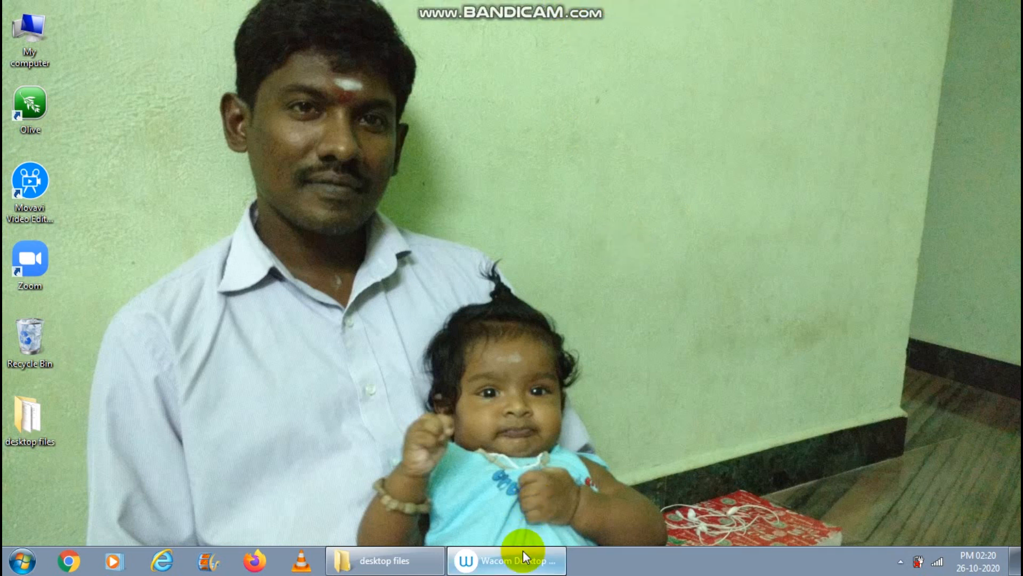
mouse_move(491, 545)
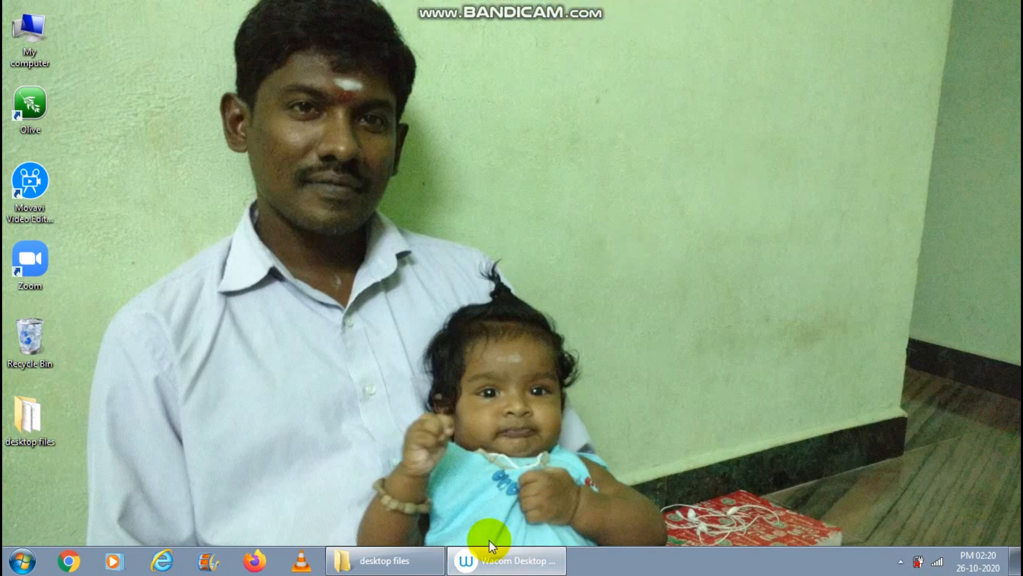
Step: View the One by Wacom device page in Wacom Desktop Center, then close the app
click(505, 559)
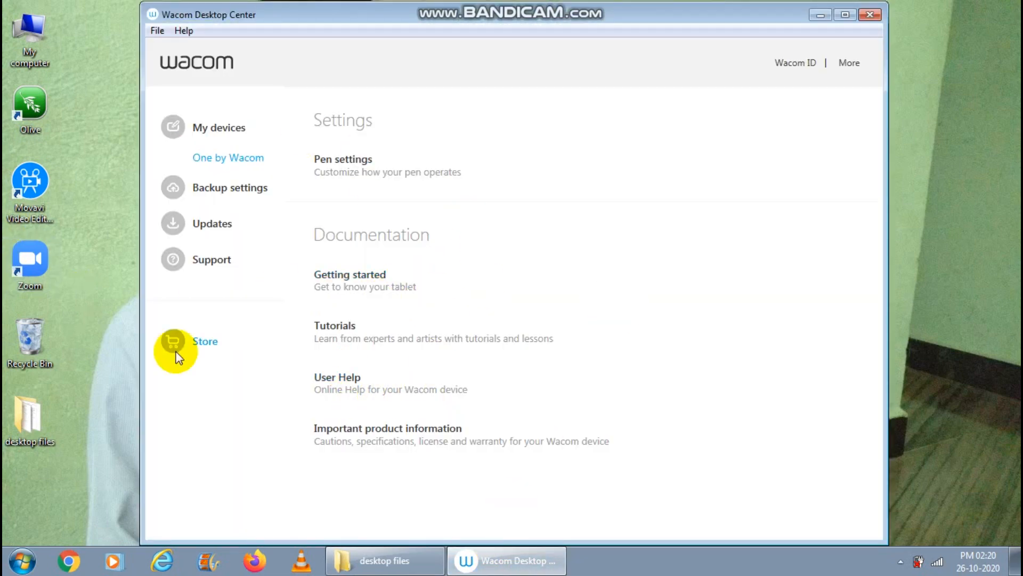
mouse_move(377, 365)
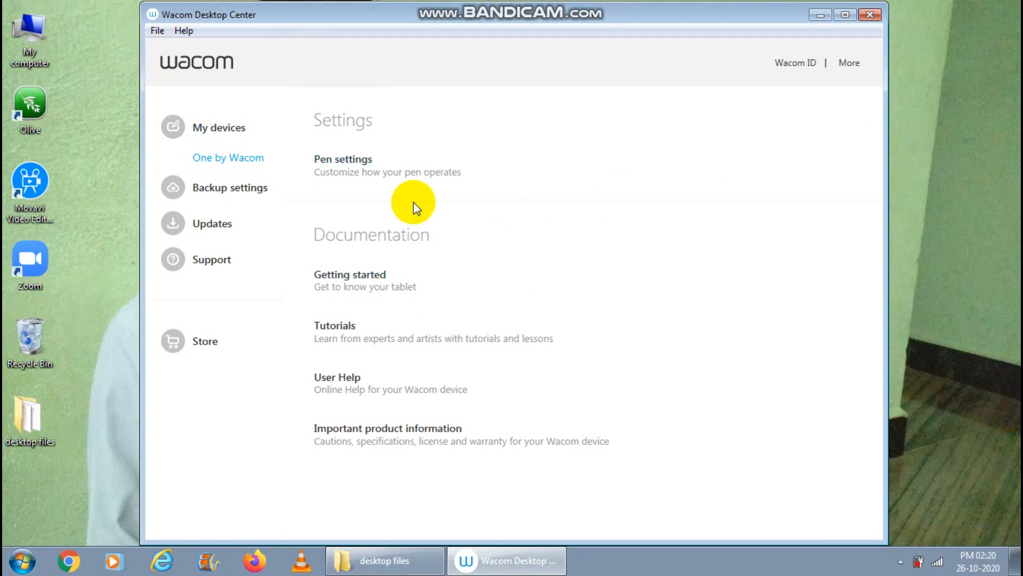
mouse_move(847, 52)
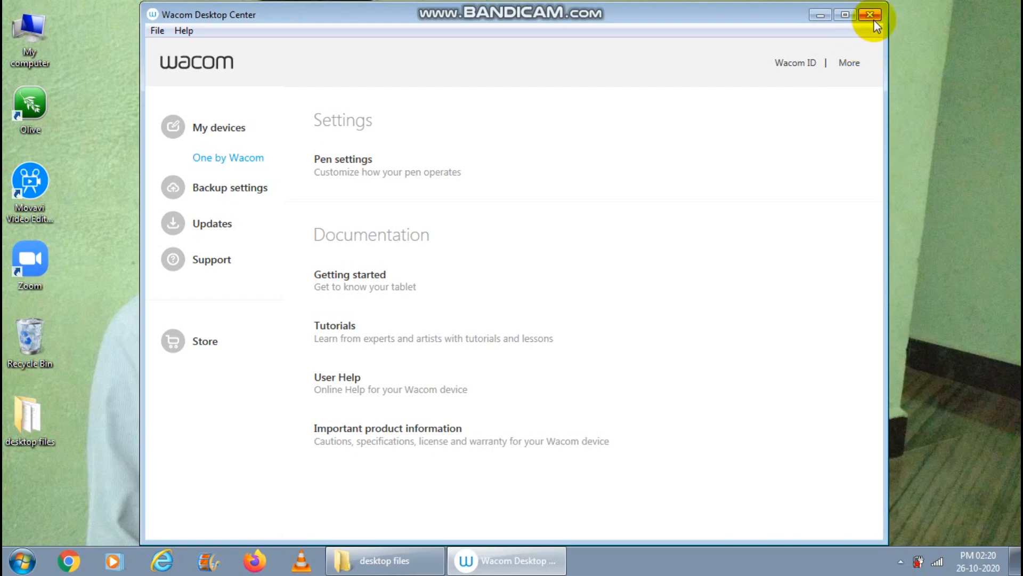
click(872, 13)
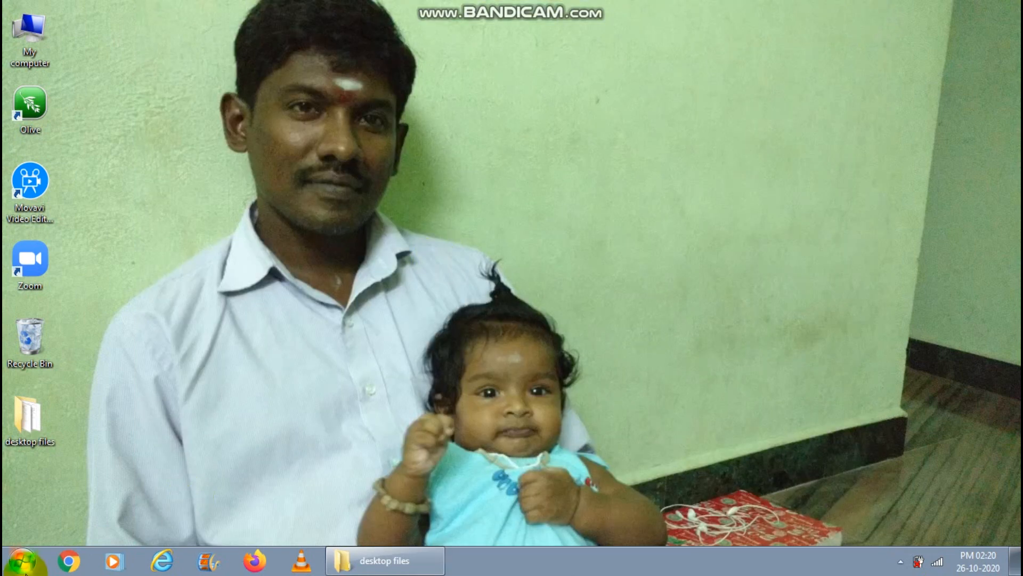
Step: Launch Paint from the Start menu's All Programs > Accessories
click(26, 560)
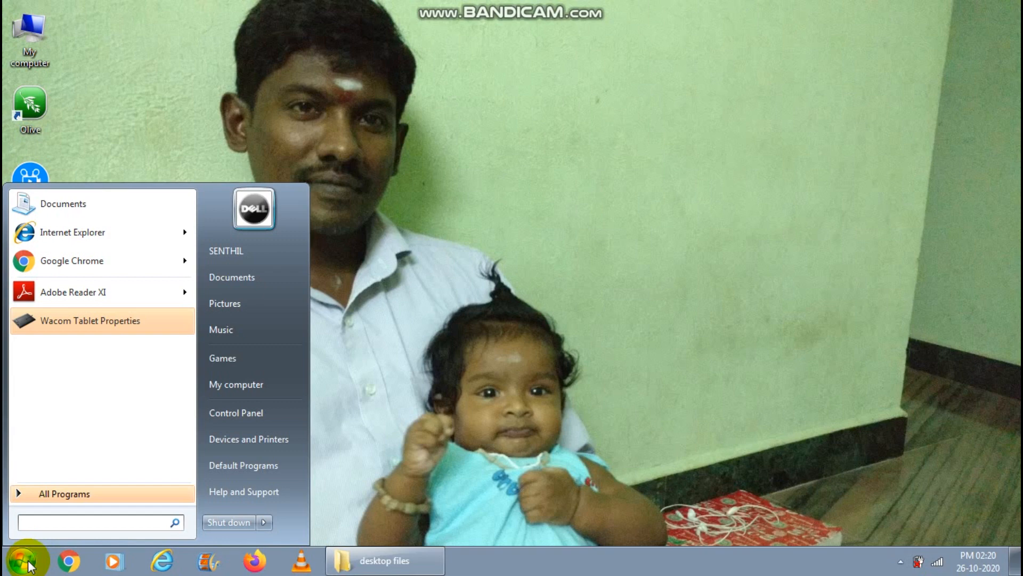
click(26, 560)
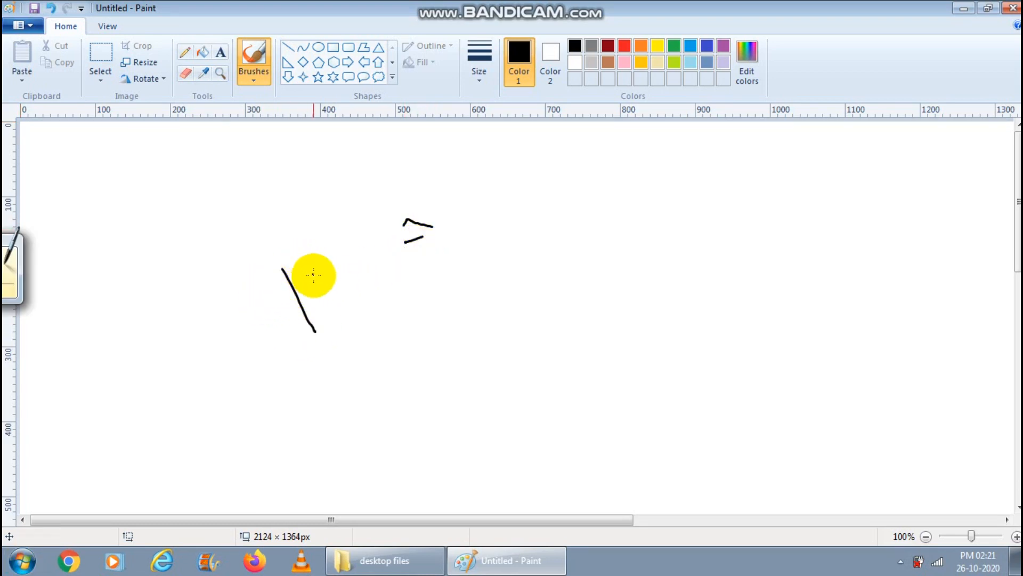
mouse_move(369, 257)
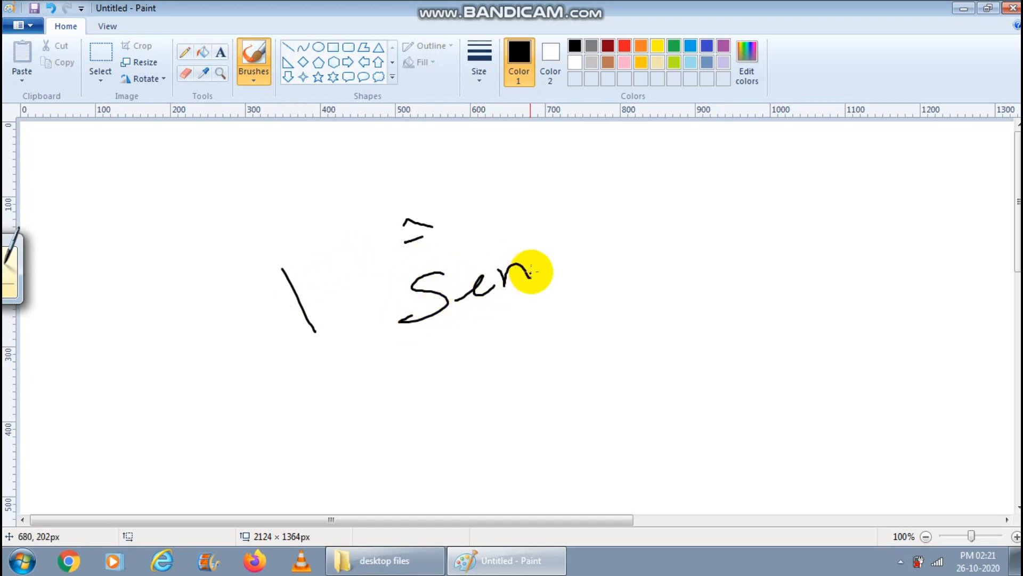
Step: Handwrite 'Senthil', a diagonal line and 'Biology' on the canvas with the tablet pen
drag(444, 384, 639, 273)
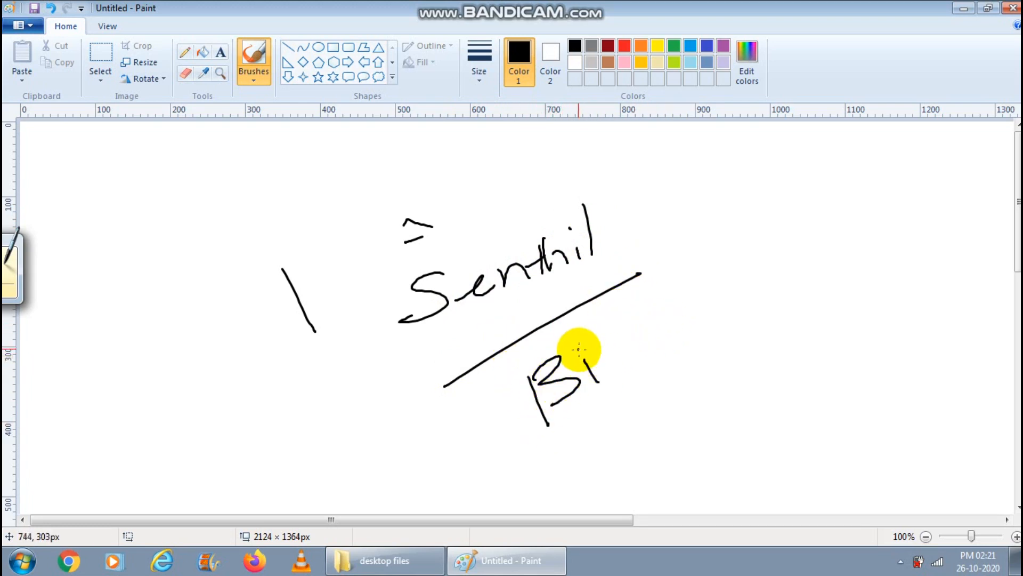
drag(575, 350, 724, 316)
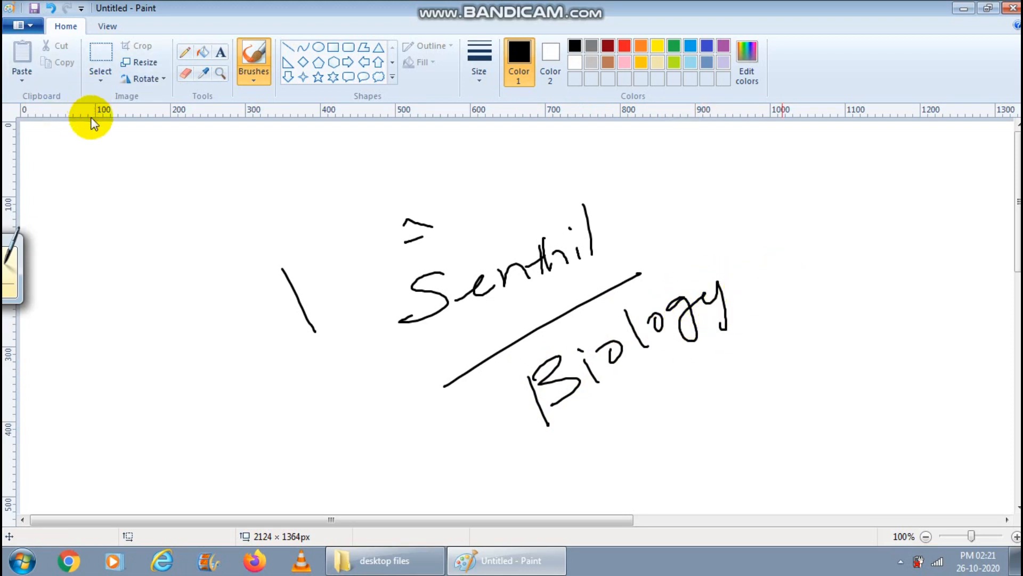
mouse_move(18, 251)
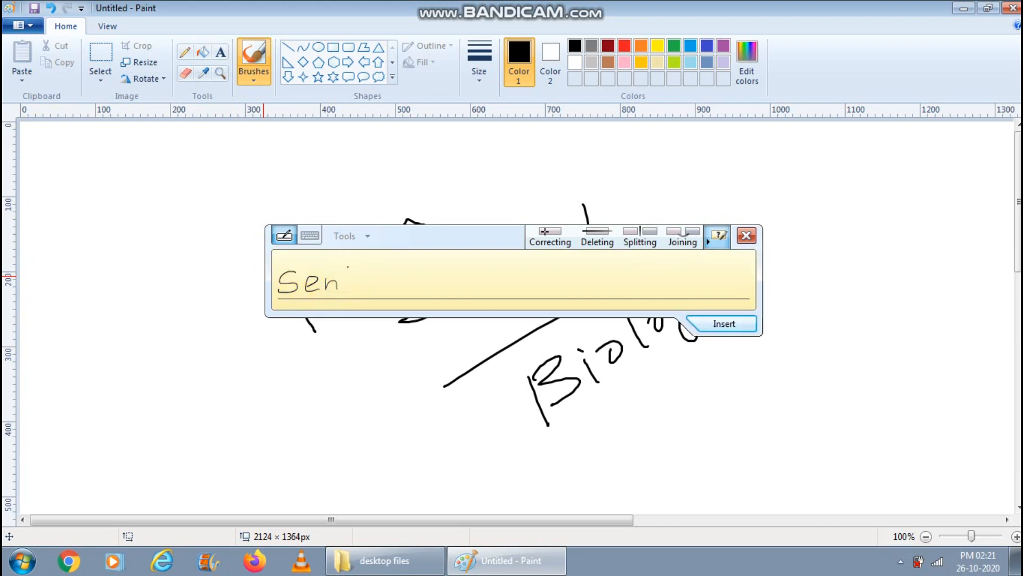
Step: Handwrite the full name in the Tablet Input Panel so it is recognised as 'senthimurugan'
text(thil)
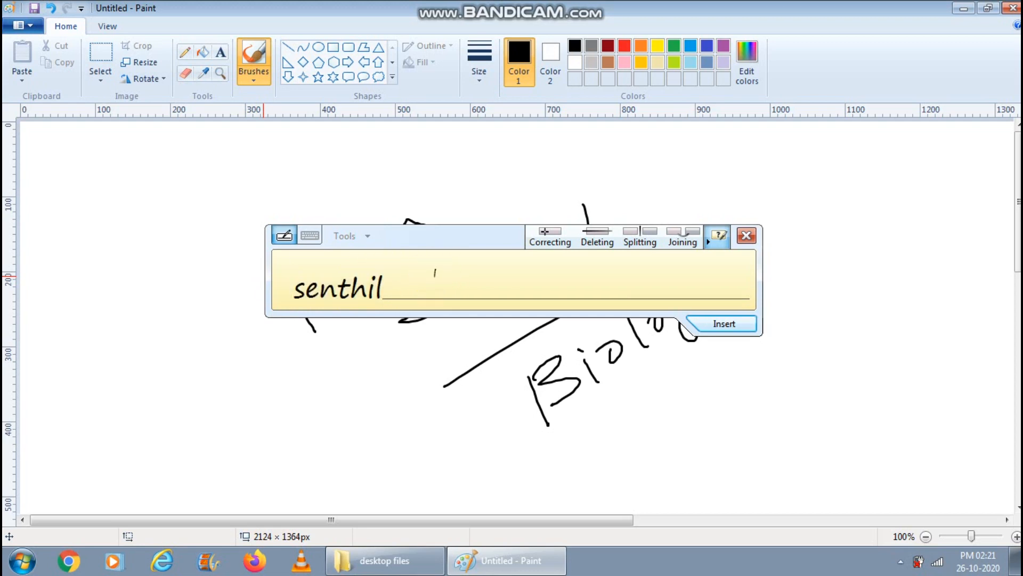
text(Muri)
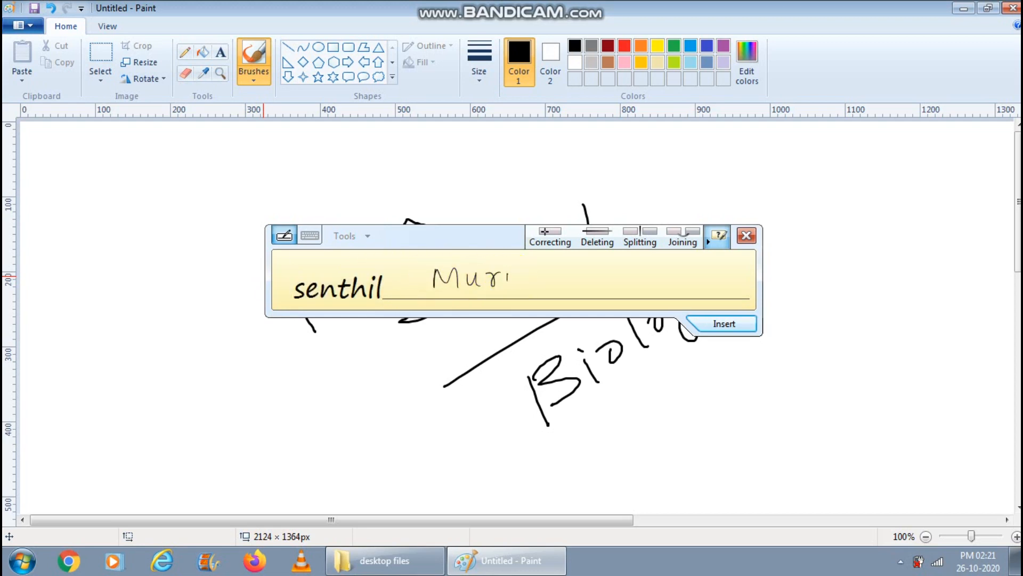
click(554, 287)
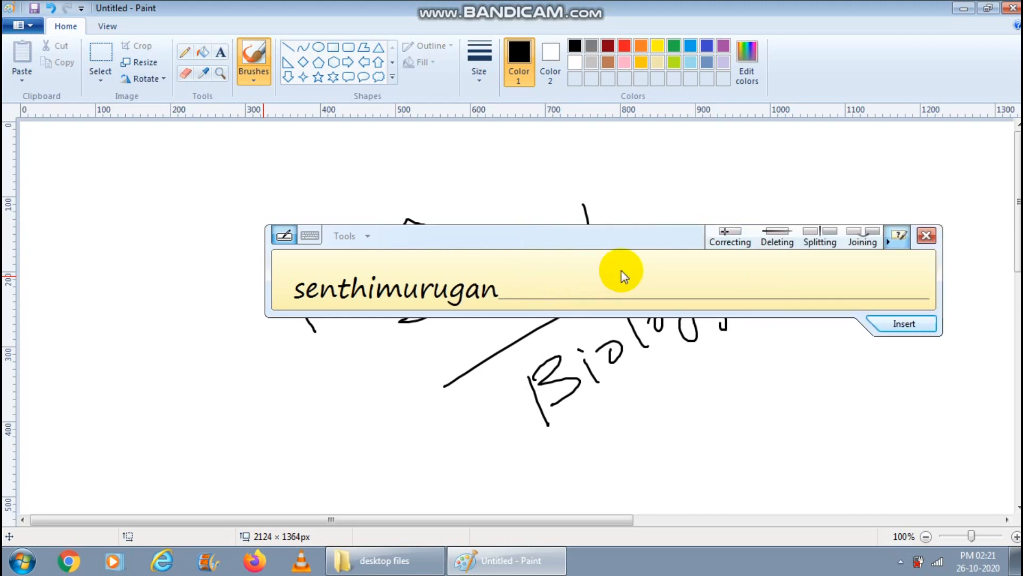
mouse_move(238, 304)
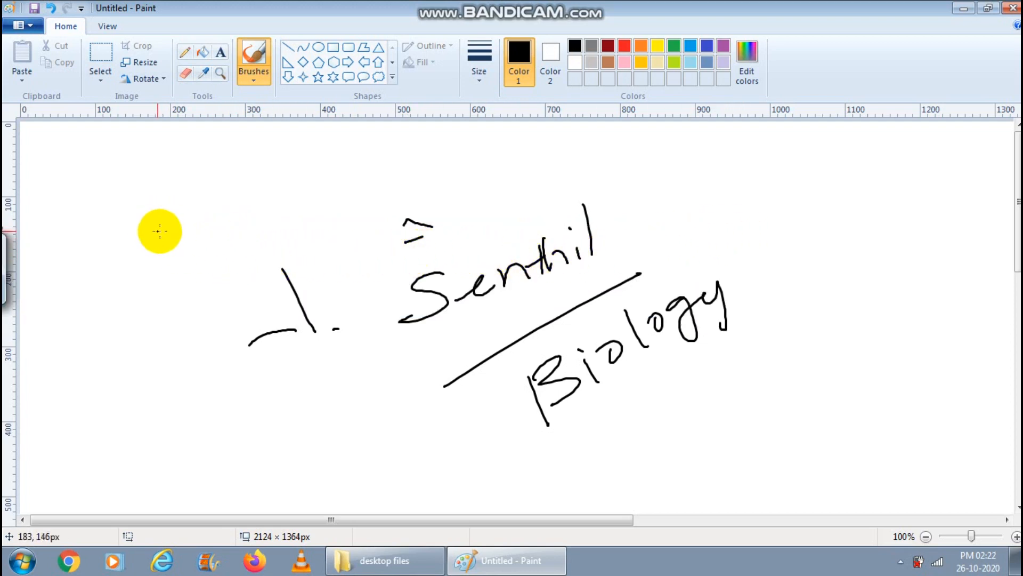
Step: Pen the name 'Sent…' again at the top-left of the Paint canvas
drag(160, 231, 265, 215)
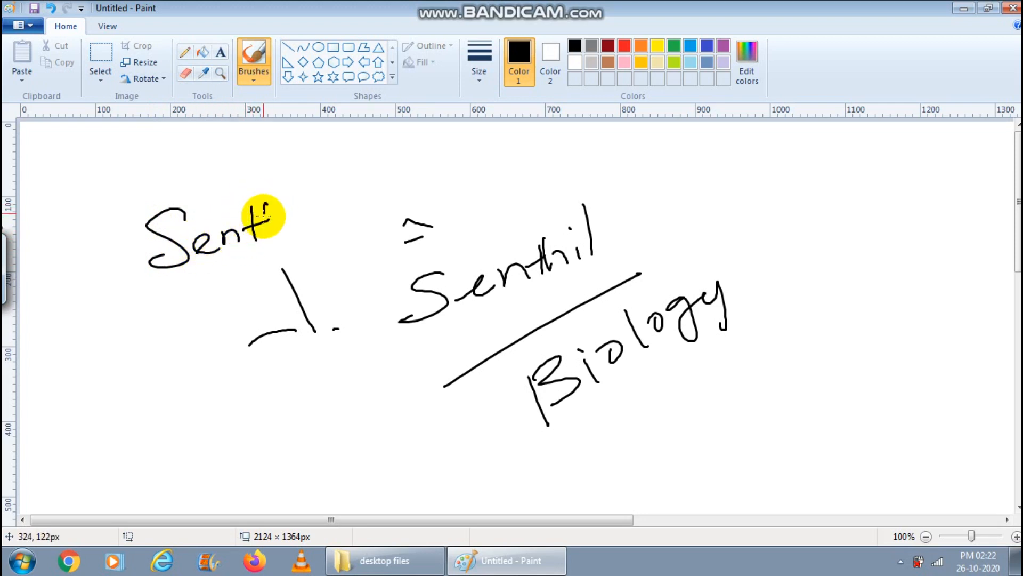